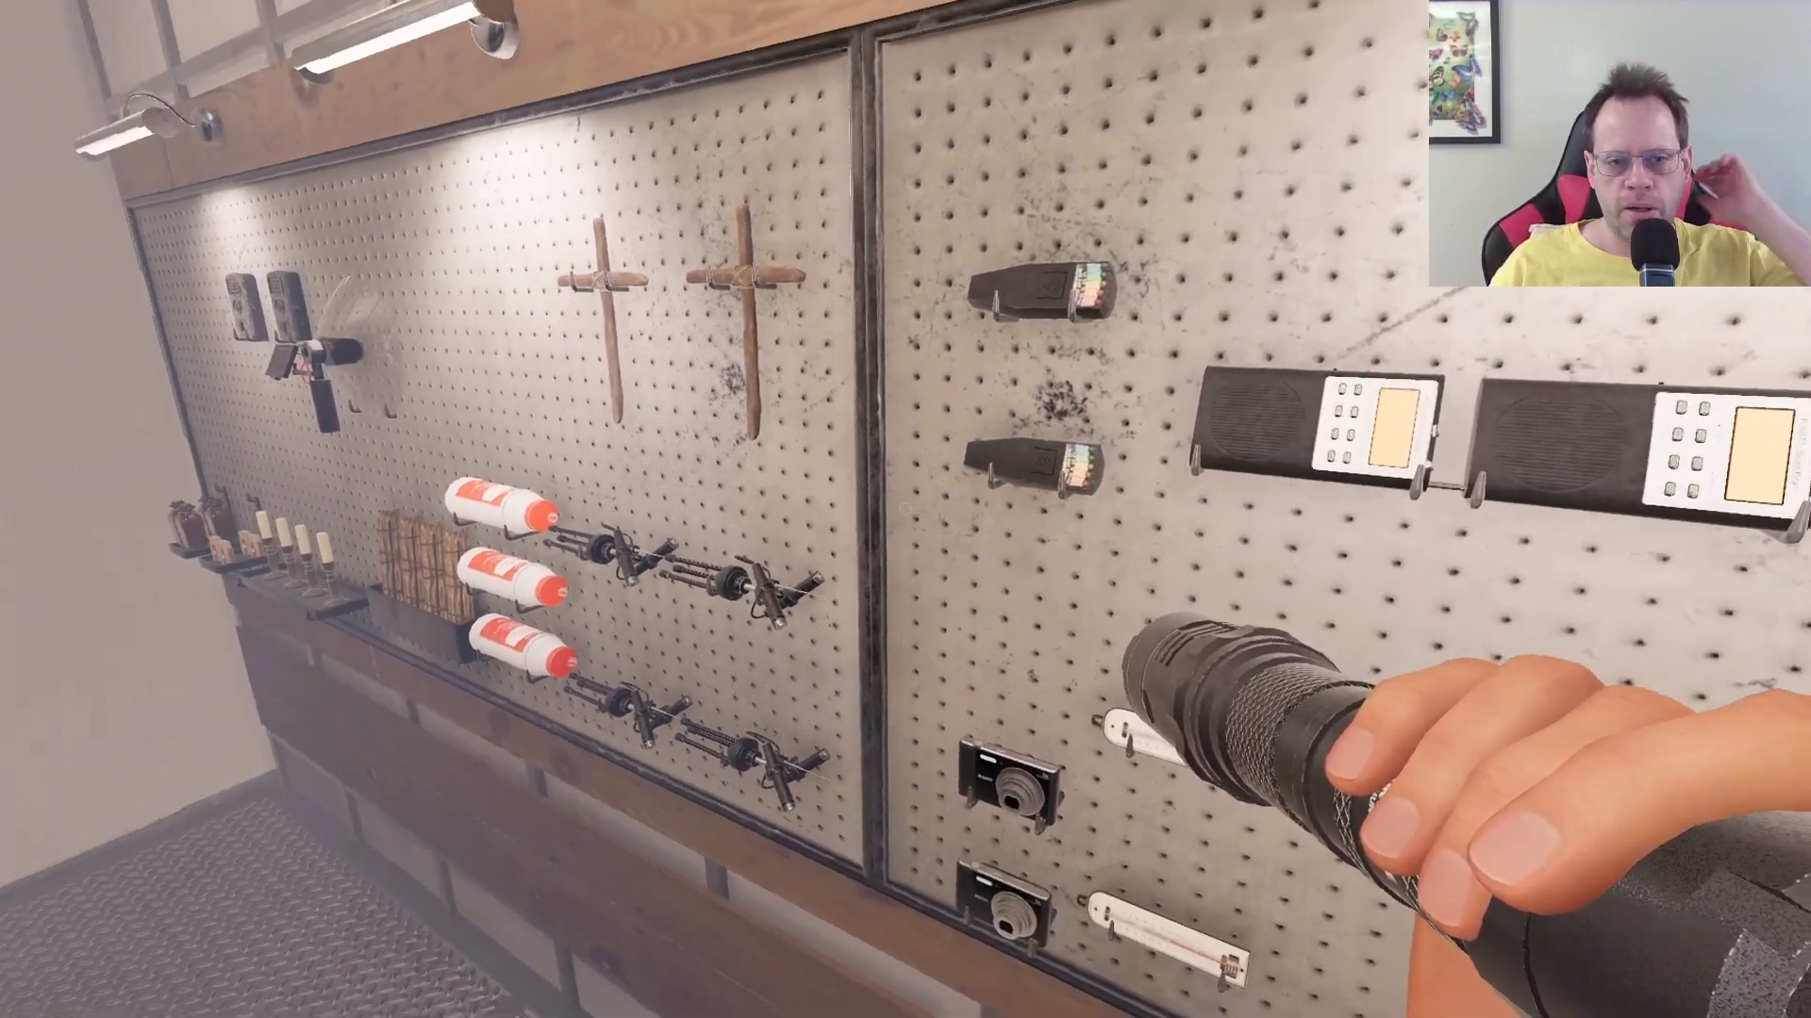
{"action": "mouse_move", "coordinate": [905, 509]}
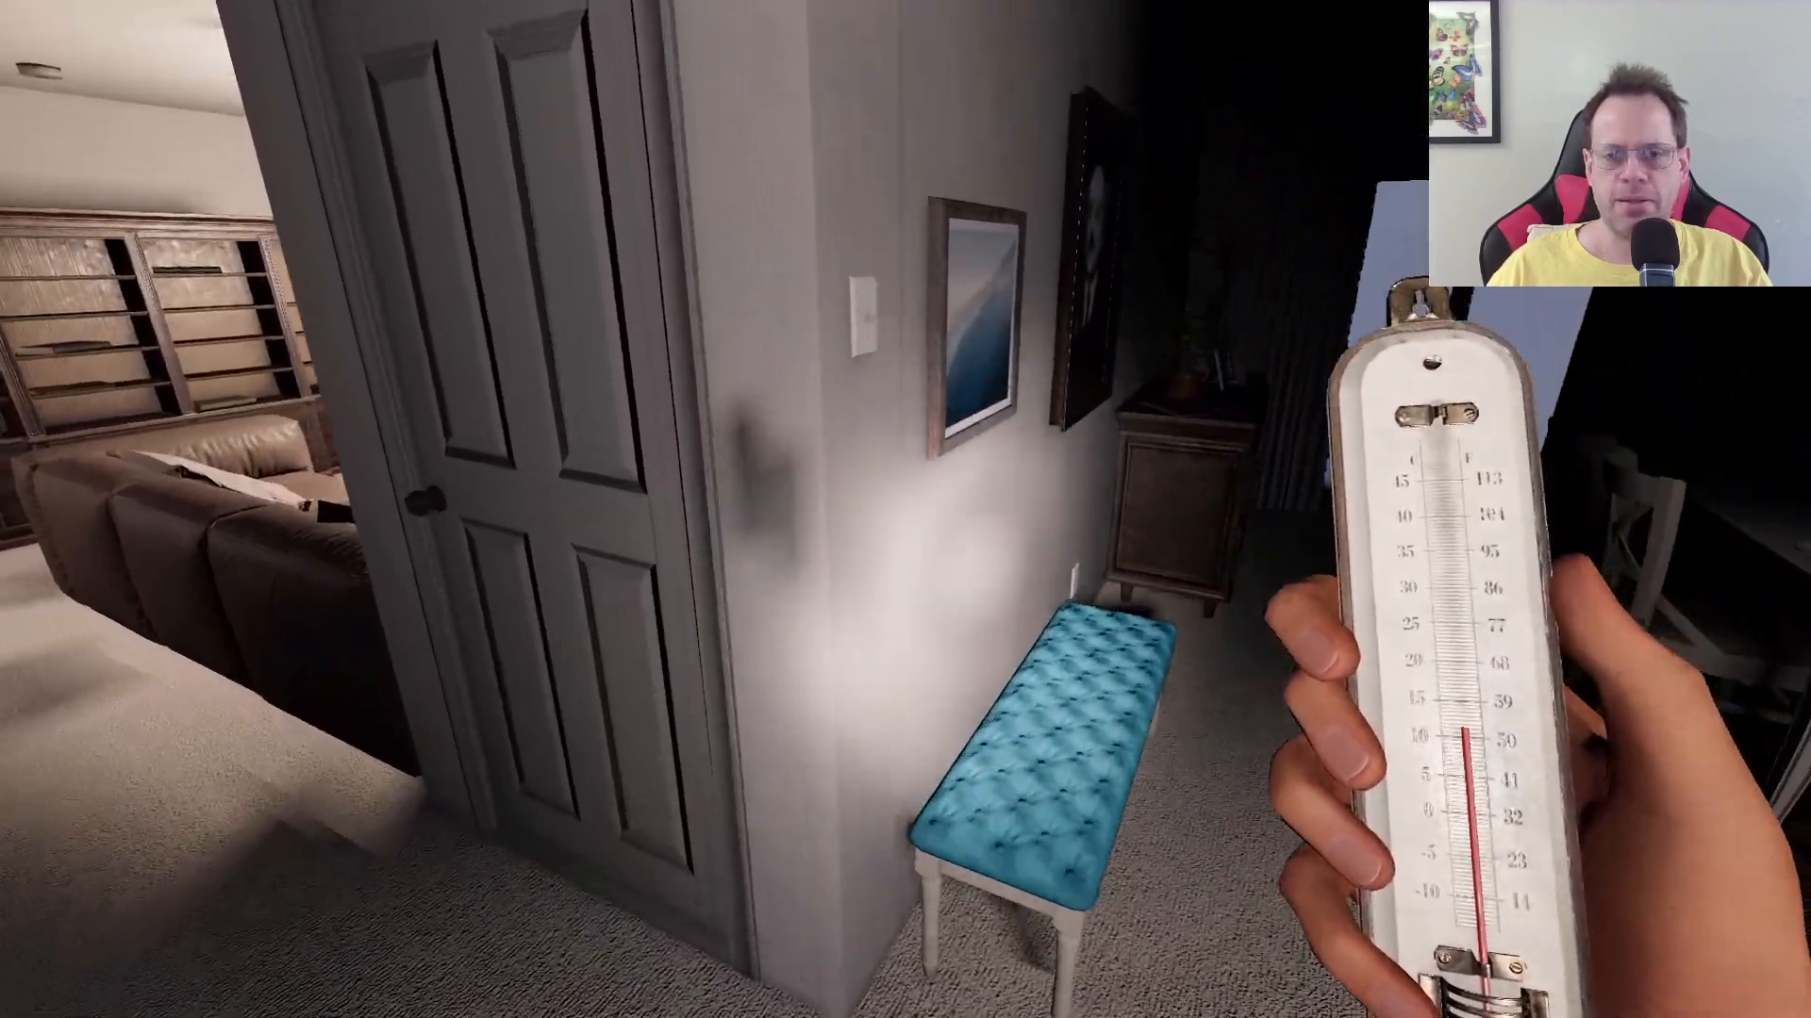
{"action": "mouse_move", "coordinate": [905, 510]}
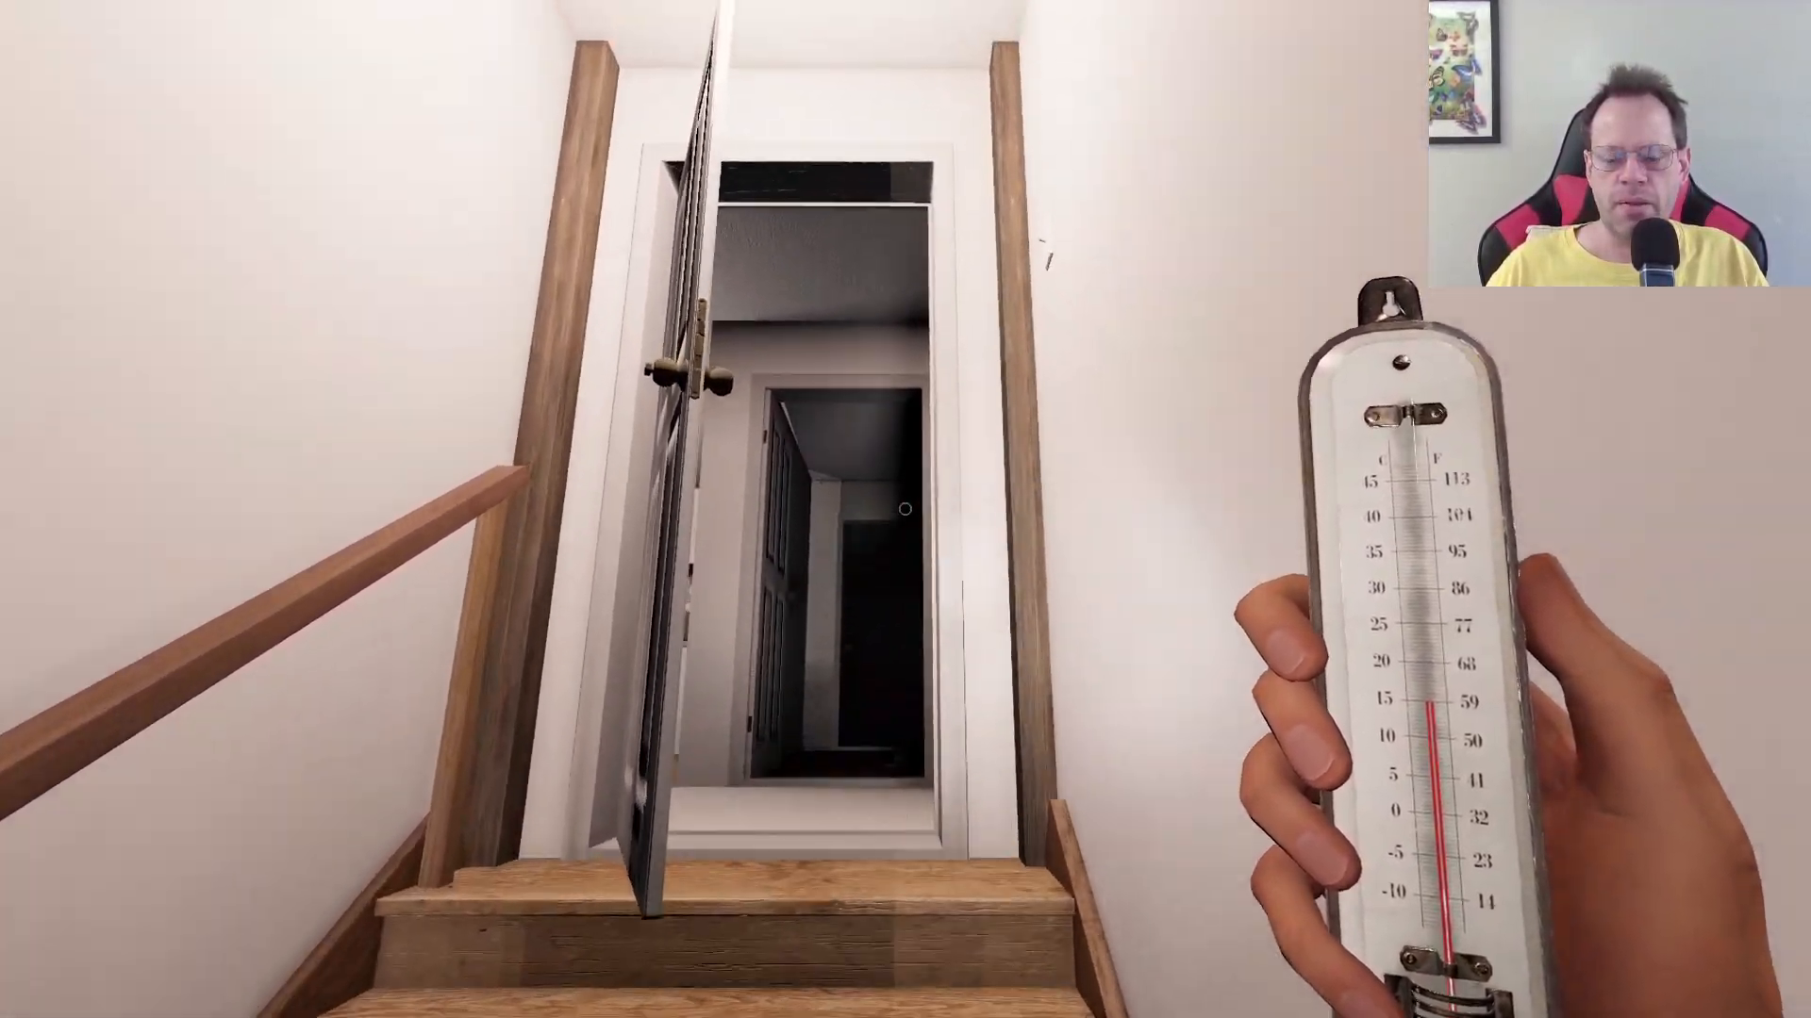
{"action": "mouse_move", "coordinate": [905, 509]}
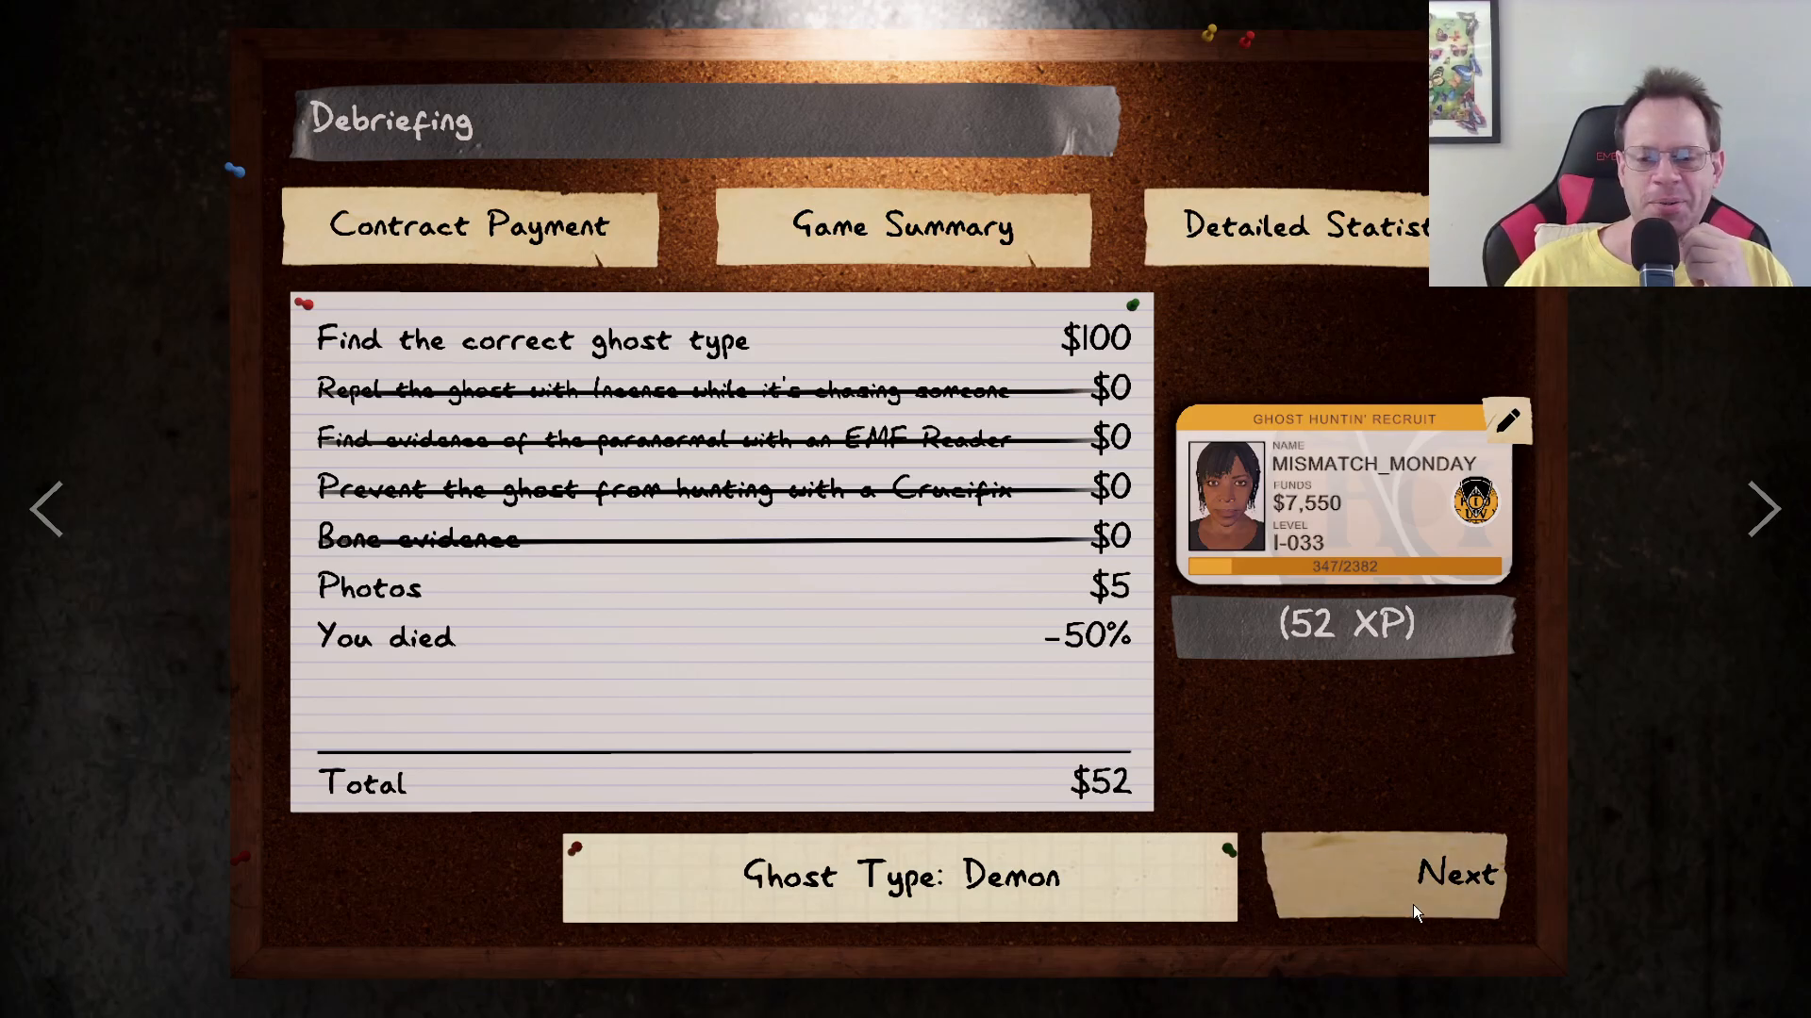
Leave the $52 Demon debriefing board and return to the singleplayer lobby.
{"action": "left_click", "coordinate": [1457, 875]}
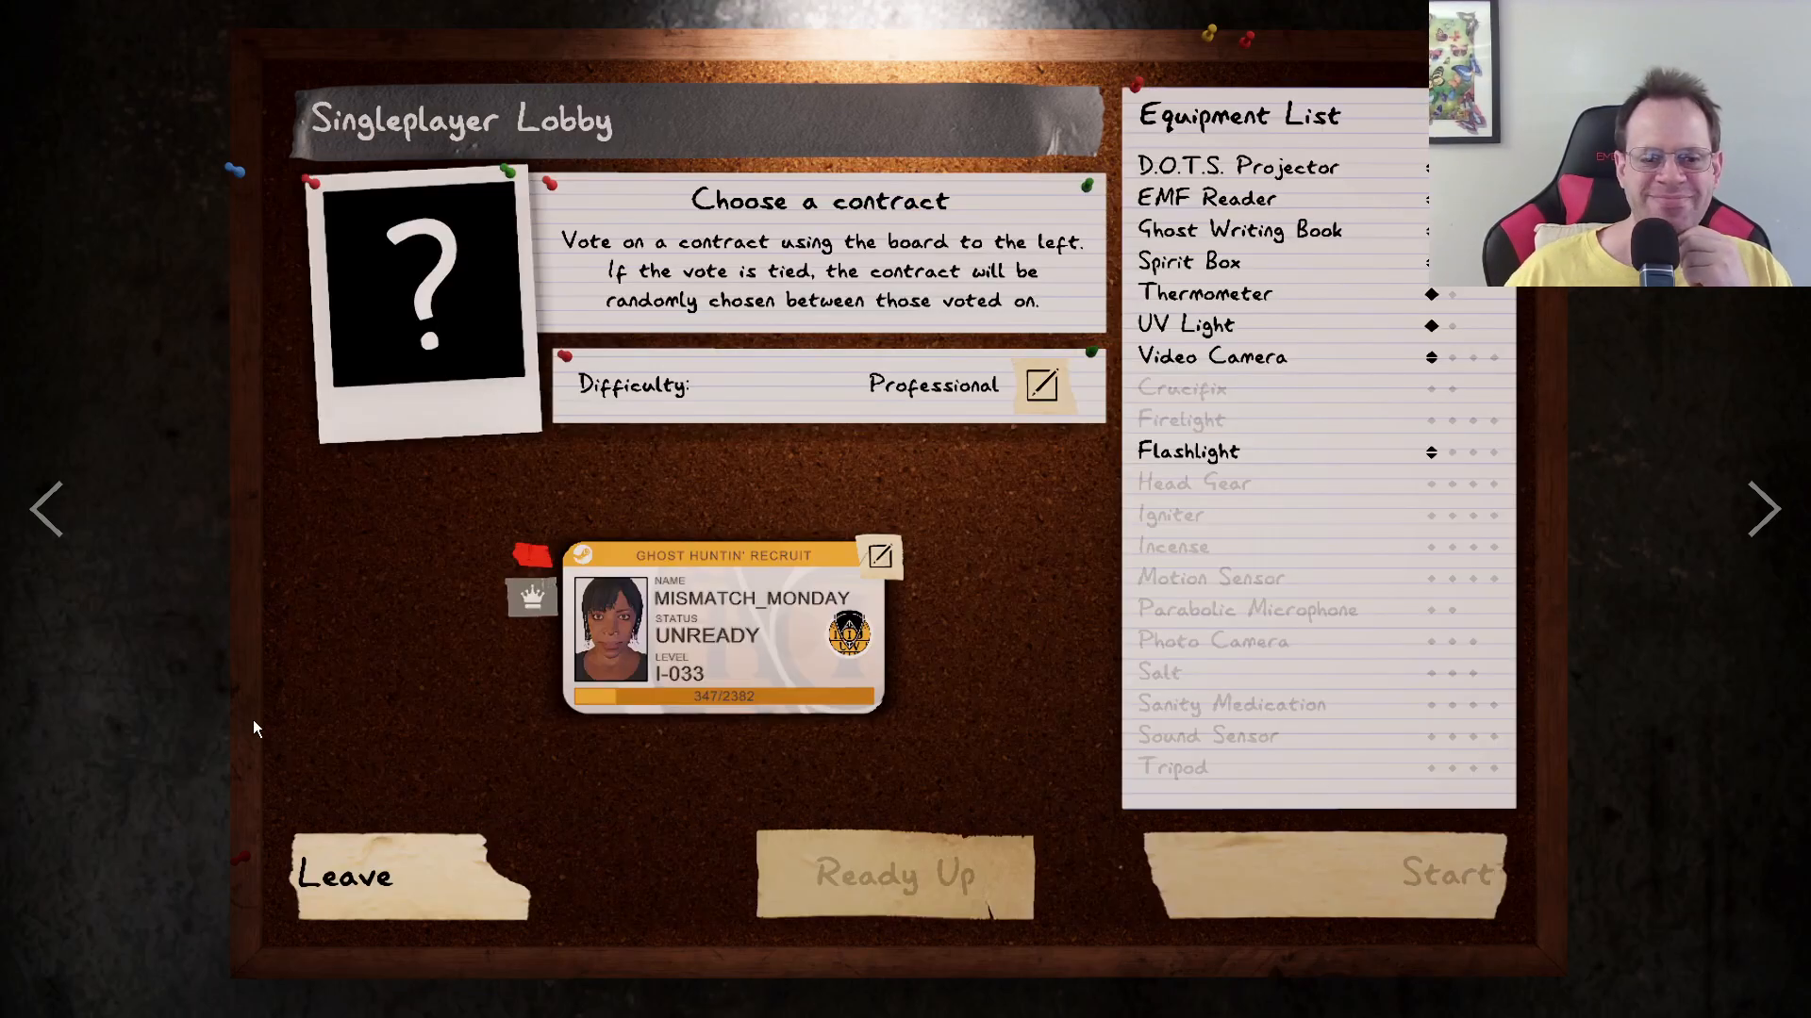